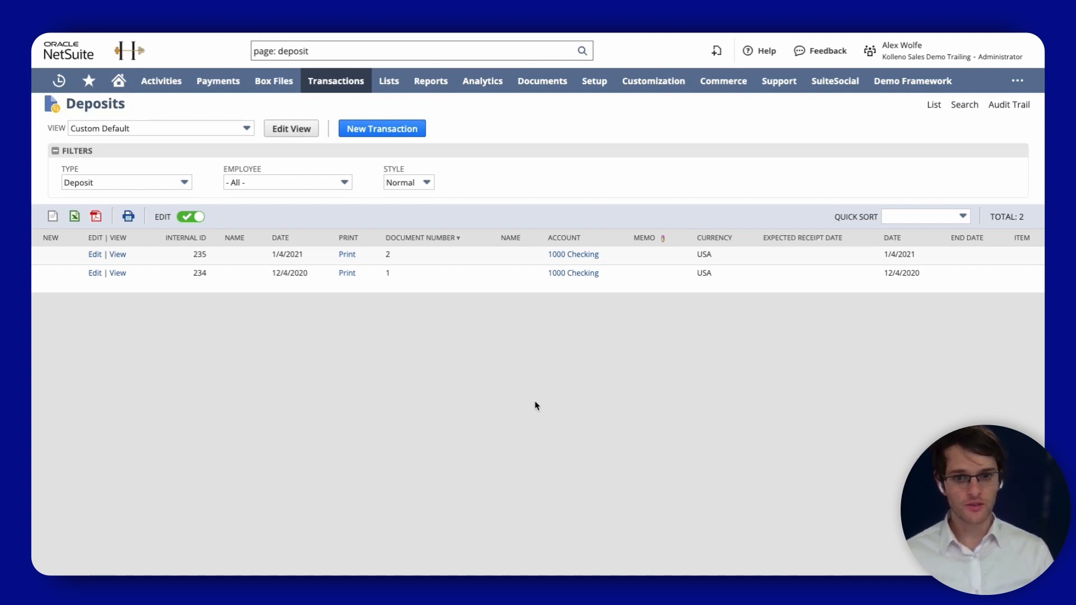
Step: Open deposit number 2 (internal ID 235, dated 1/4/2021) from the Deposits list in edit mode
click(418, 51)
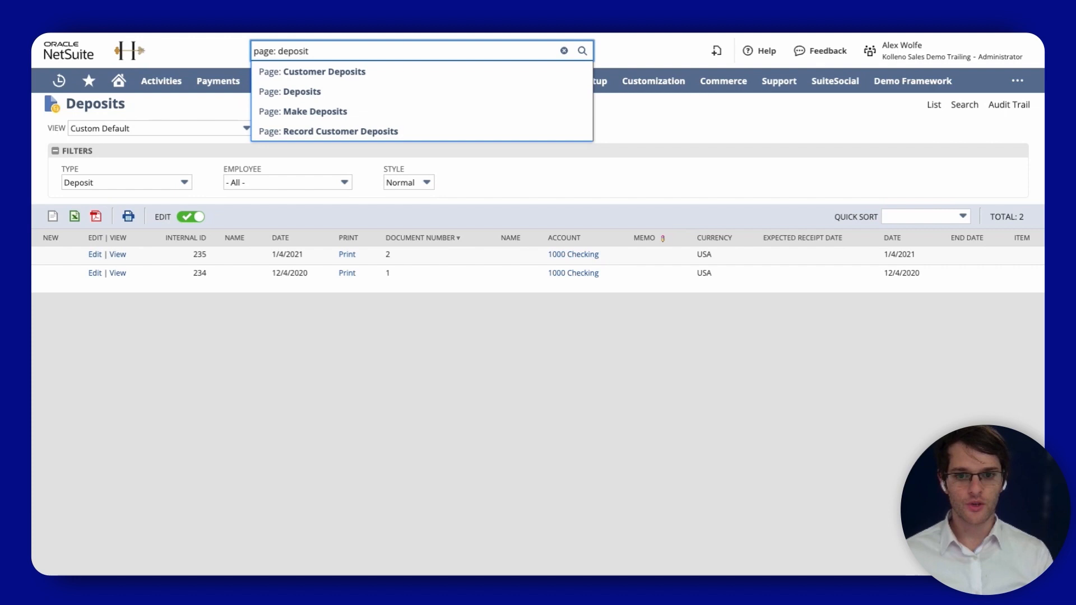
mouse_move(301, 91)
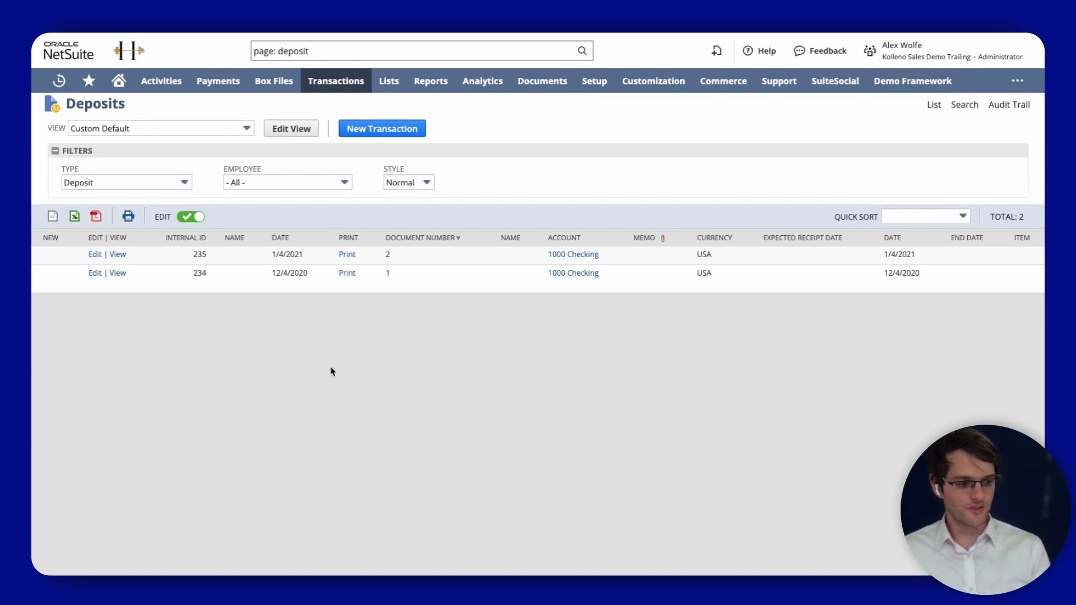
mouse_move(787, 378)
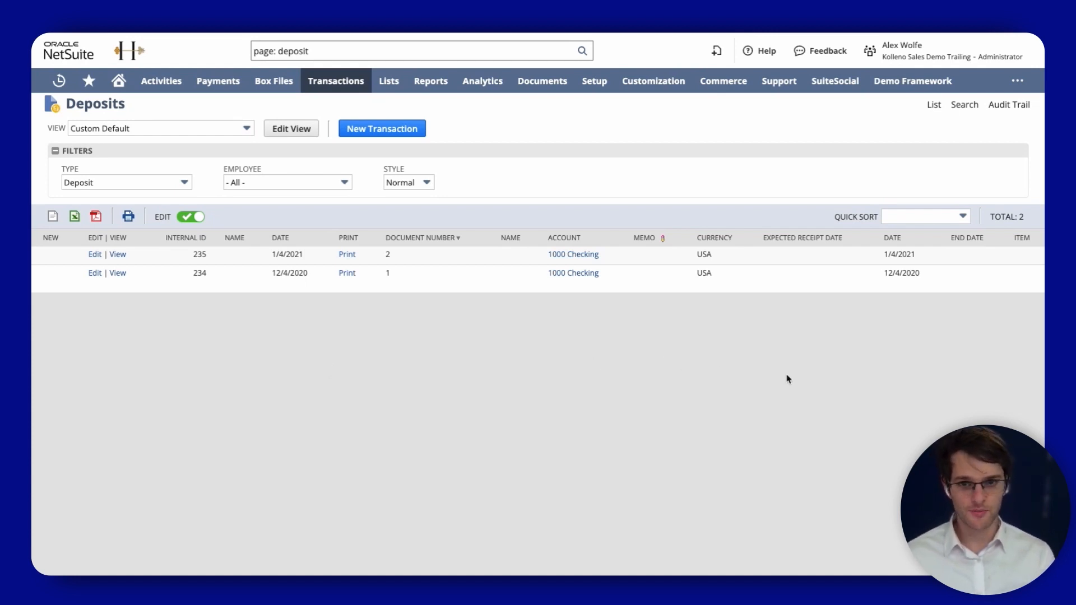
click(94, 254)
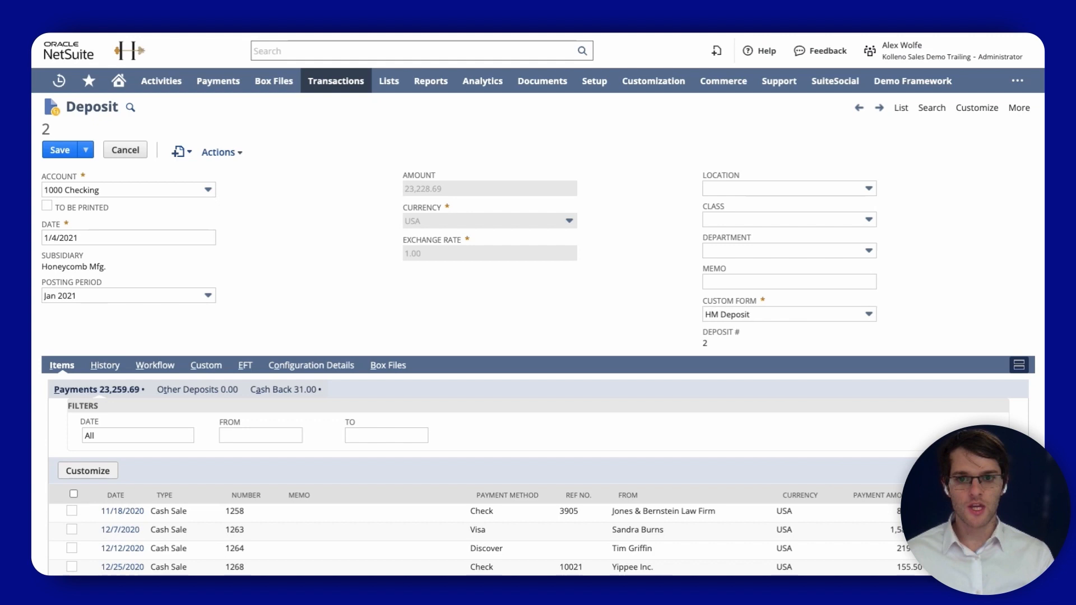
scroll(down, 3)
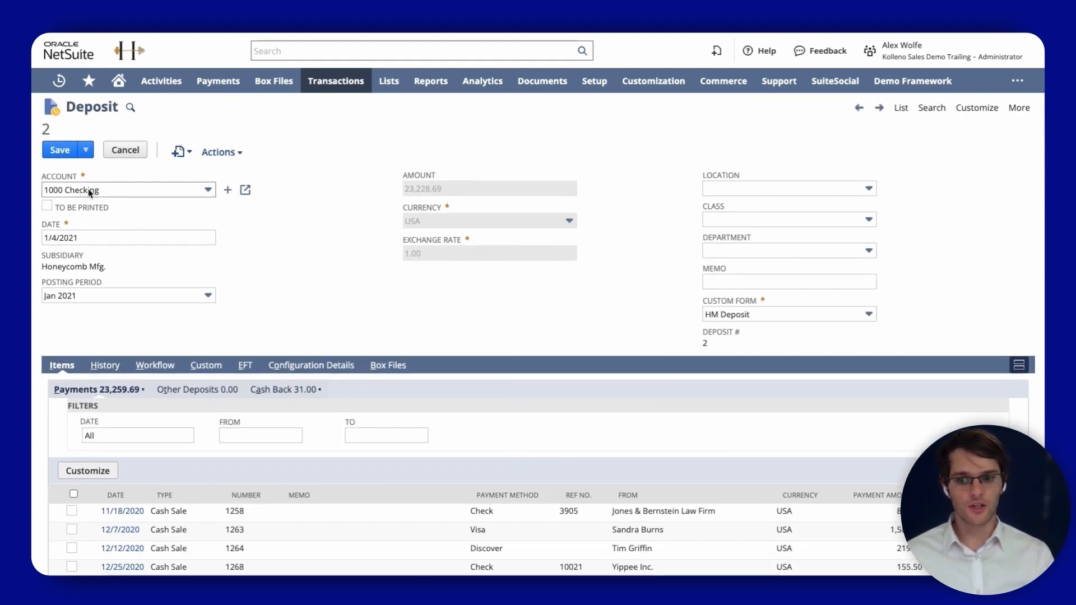
mouse_move(643, 304)
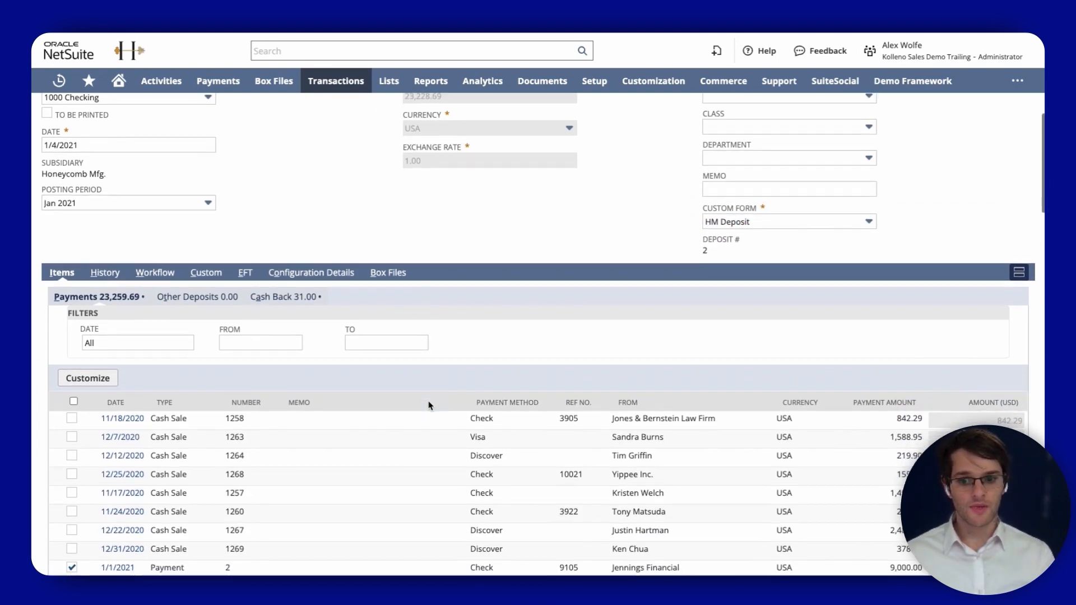
scroll(down, 3)
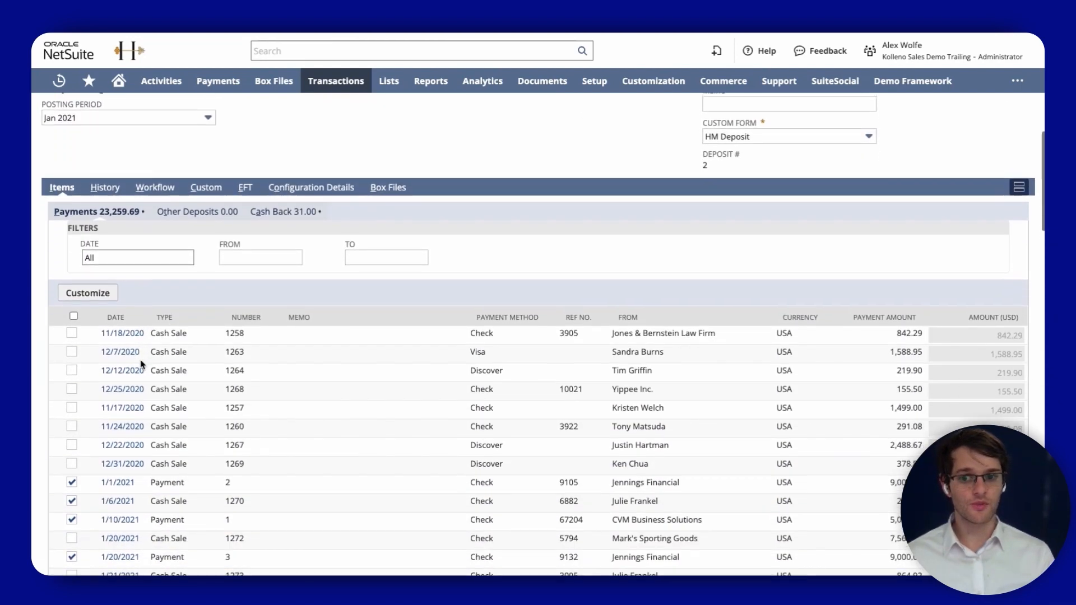
scroll(down, 3)
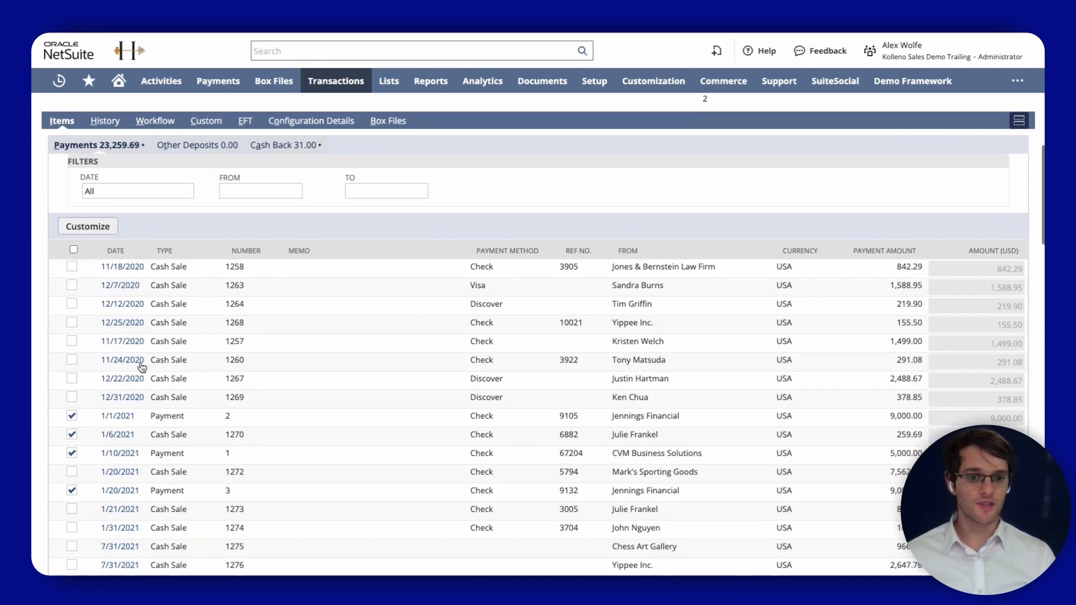
scroll(down, 3)
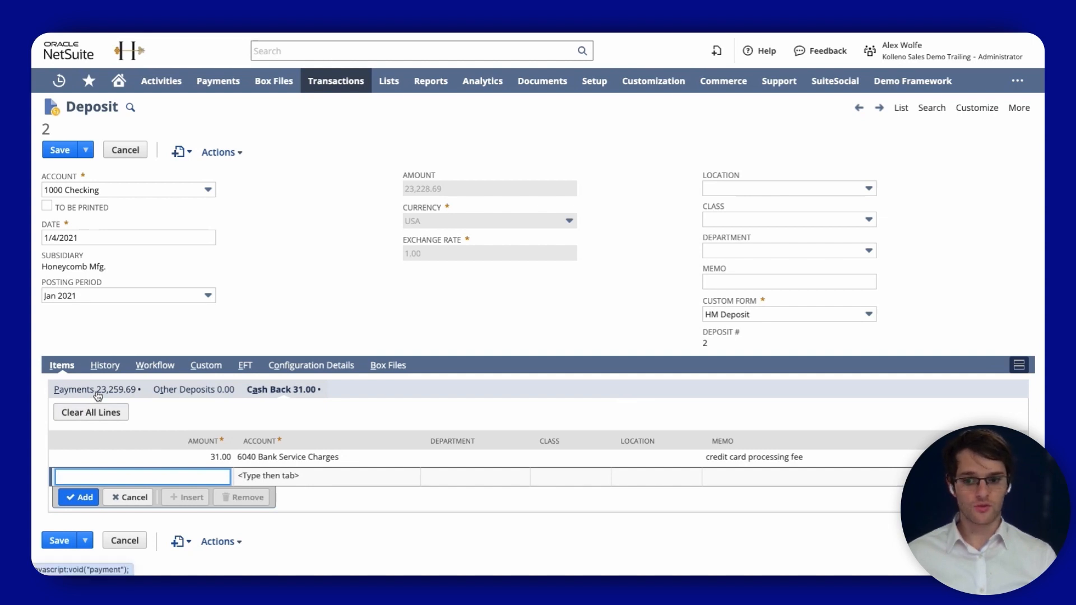
click(74, 389)
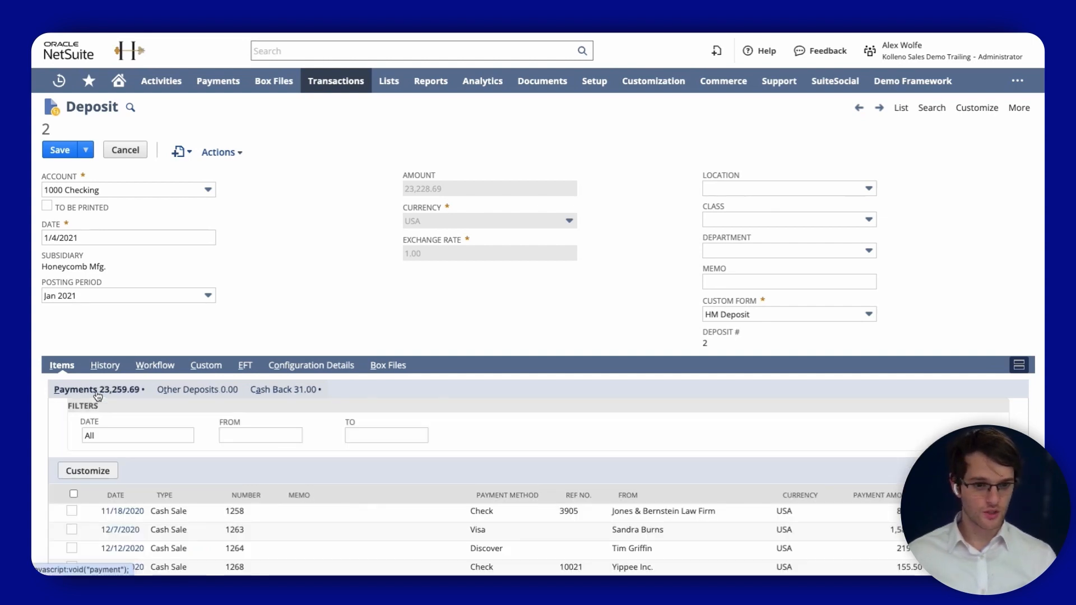